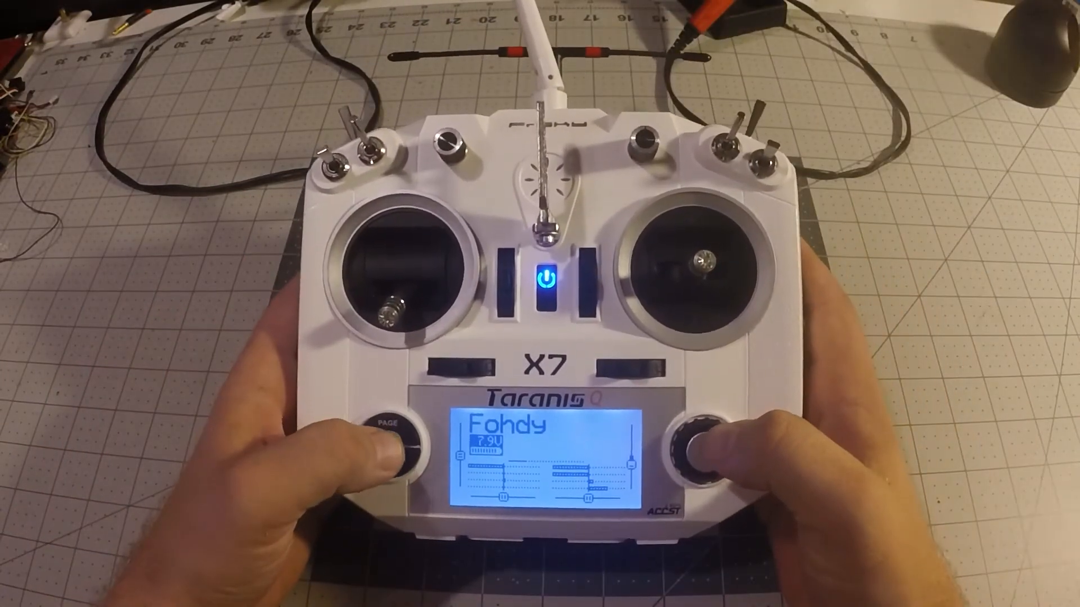
Open the radio's SD card browser showing the CROSSFIRE, MIXES and TELEMETRY folders.
left_click(392, 441)
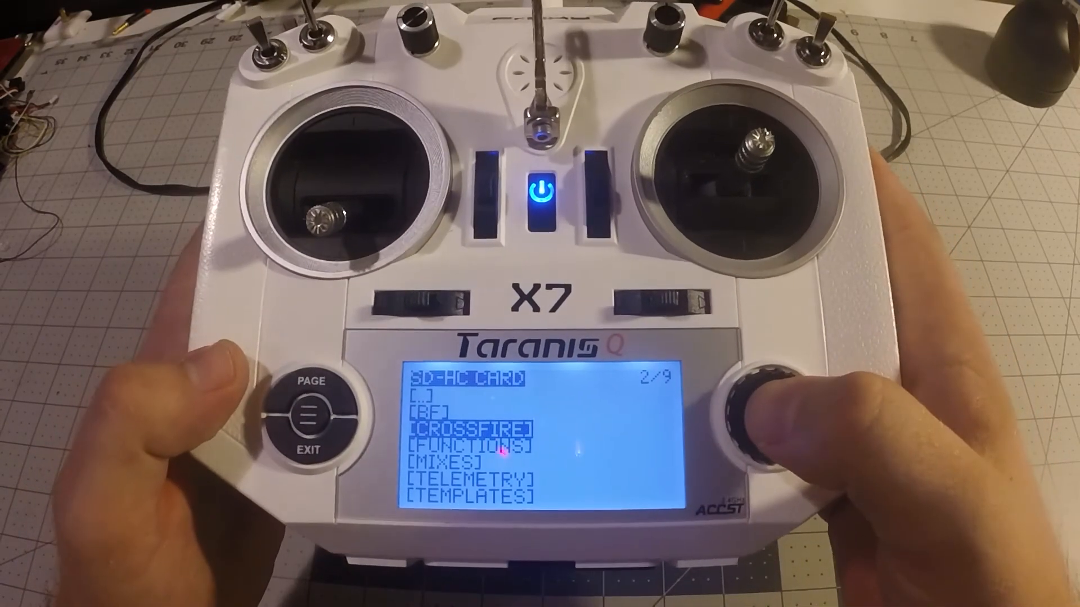
Enter the CROSSFIRE folder and run the crossfire.lua script.
left_click(751, 427)
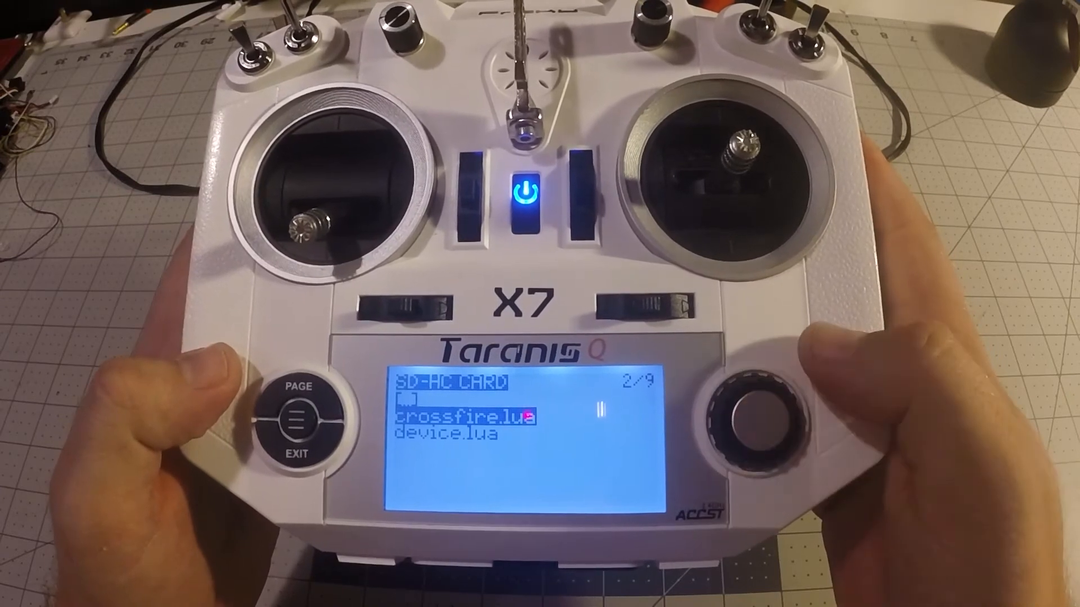
left_click(758, 414)
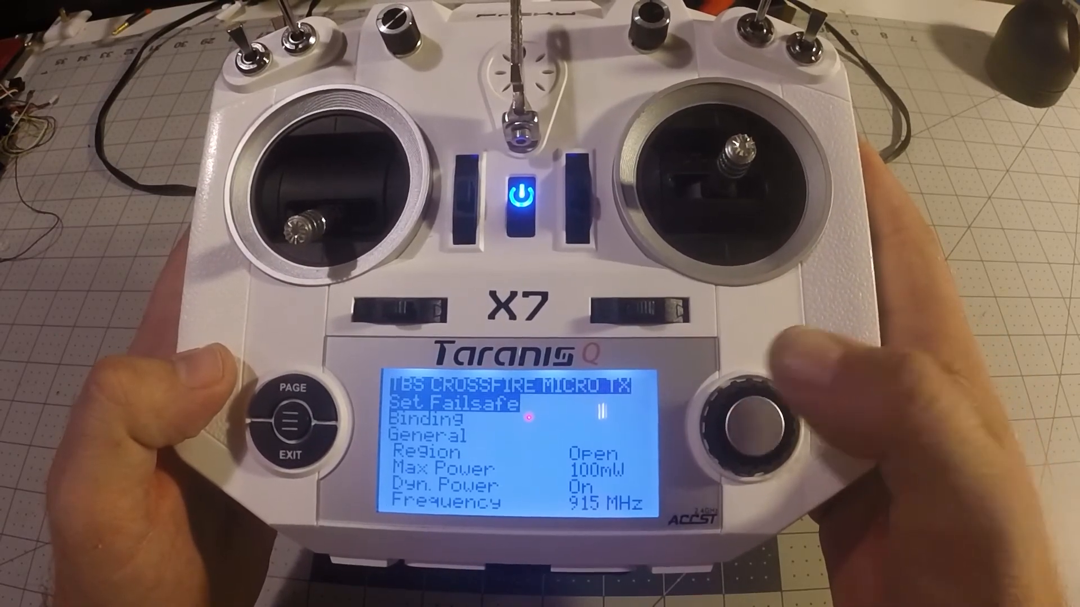
Scroll the Crossfire Micro TX menu down to Operating Mode and firmware V2.05.
scroll("down", 3)
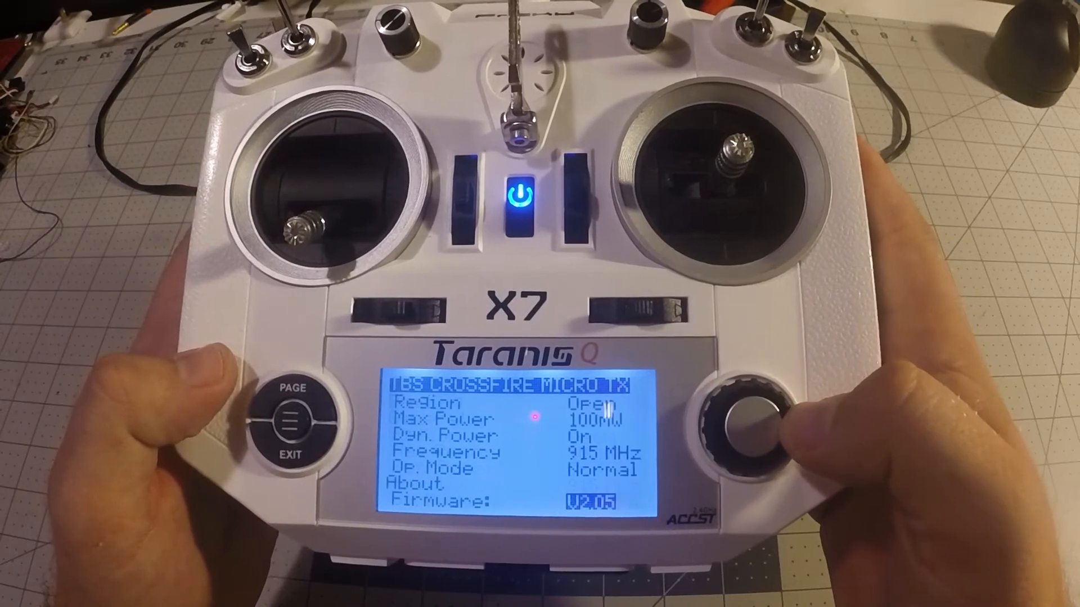